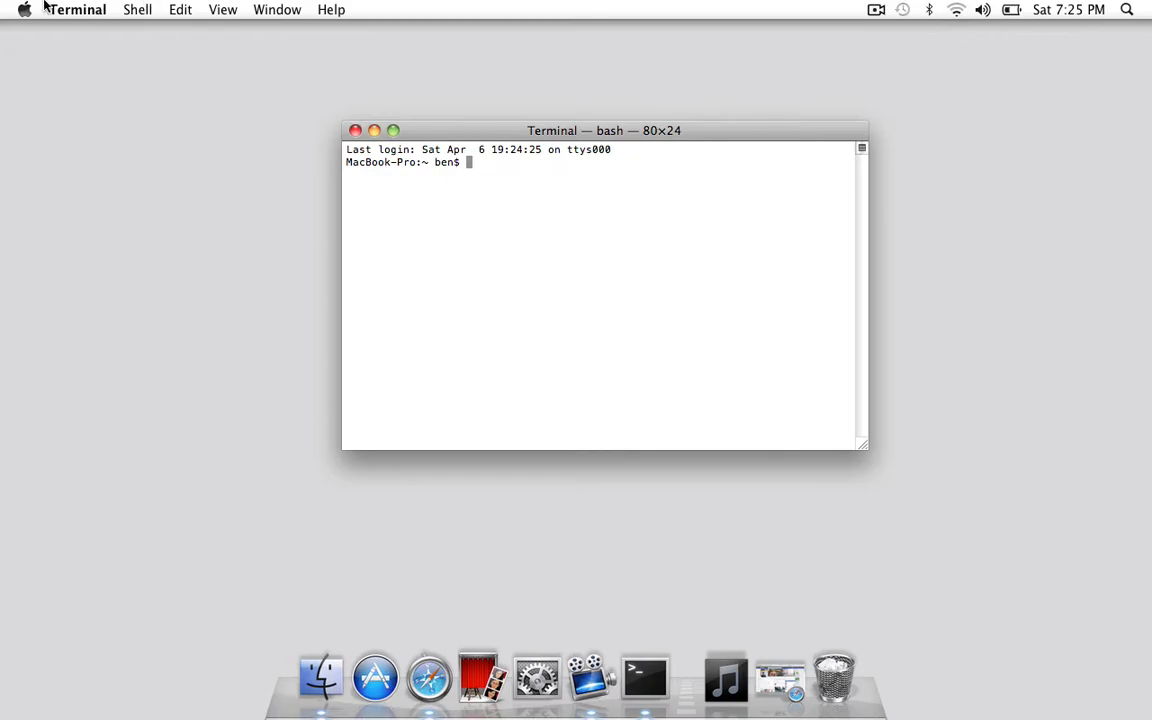
# Show Terminal's Settings pane listing the window profiles, with Basic as default
pyautogui.click(77, 9)
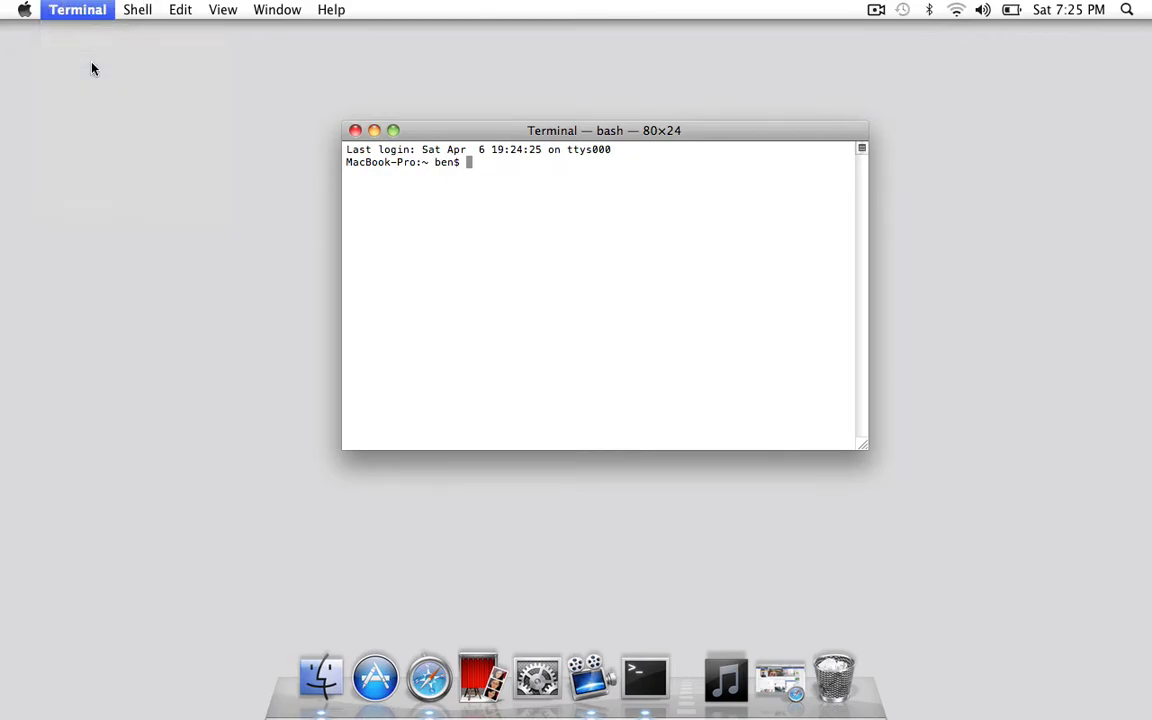
pyautogui.click(77, 9)
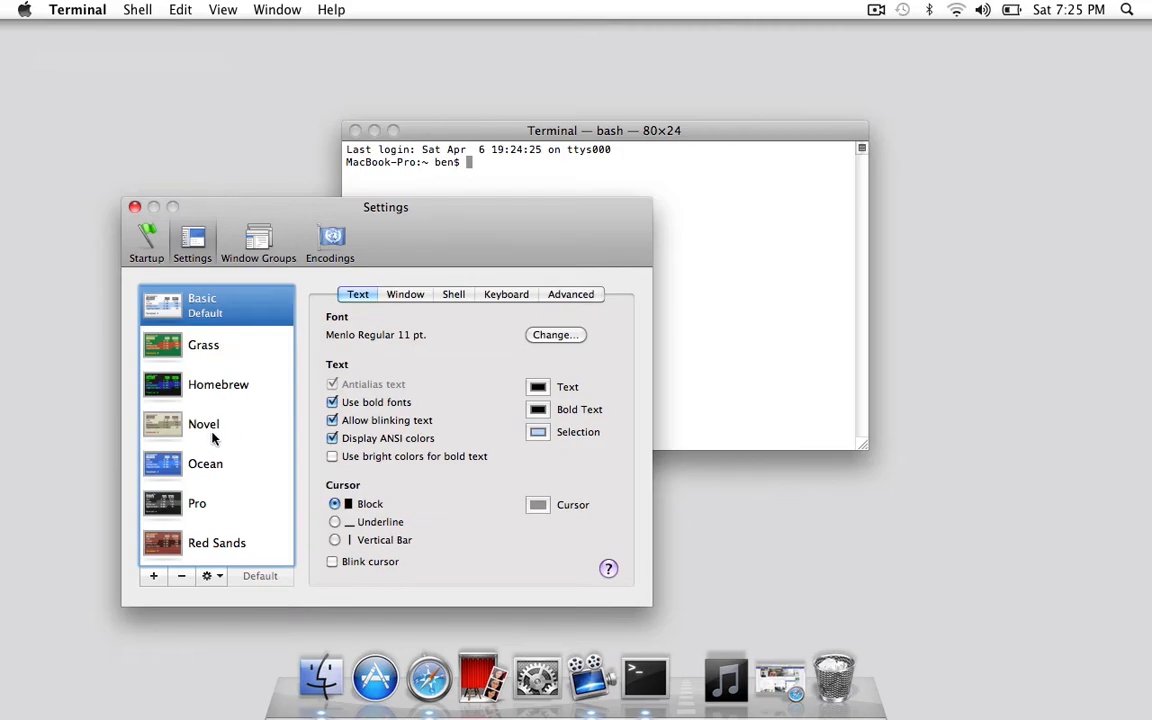
pyautogui.moveTo(225, 531)
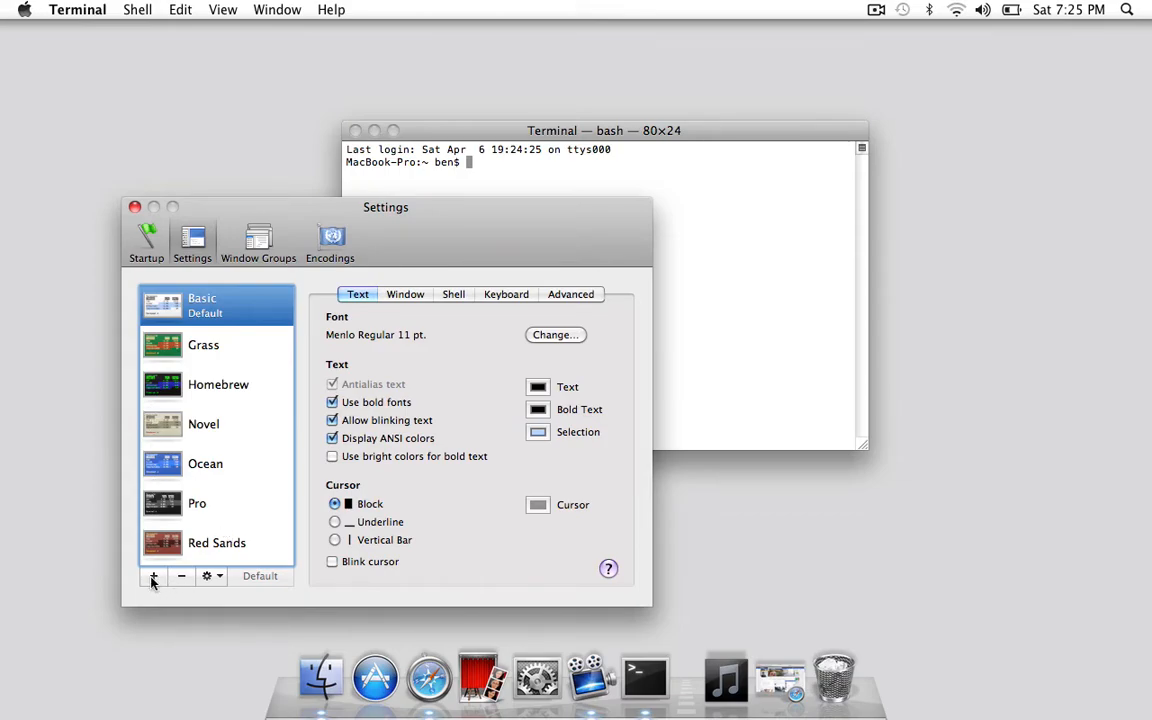
# Add a new profile named Tutorial and show its Window options
pyautogui.click(153, 575)
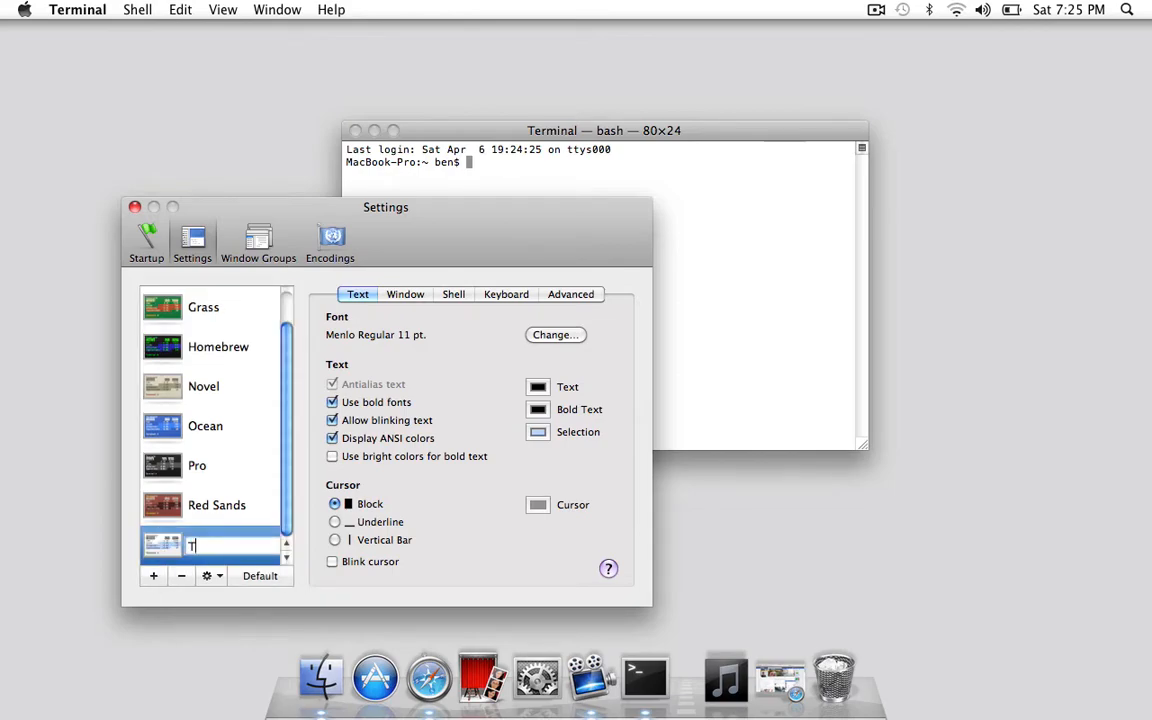
pyautogui.write('utorial')
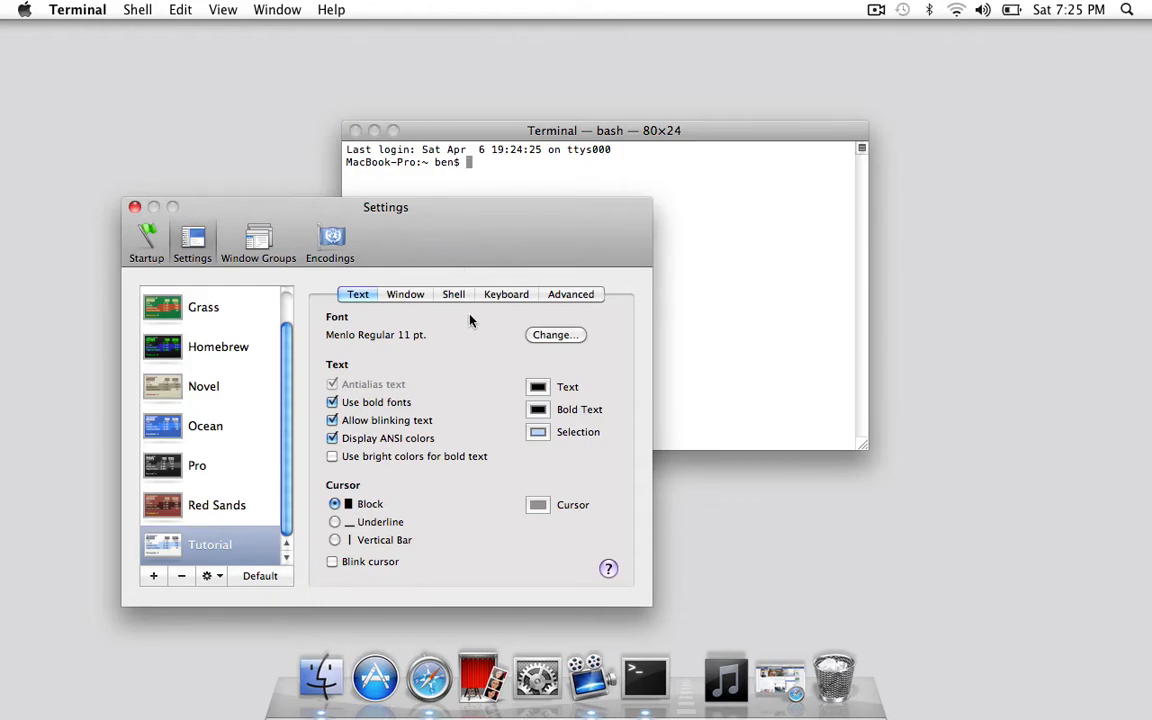
pyautogui.click(405, 294)
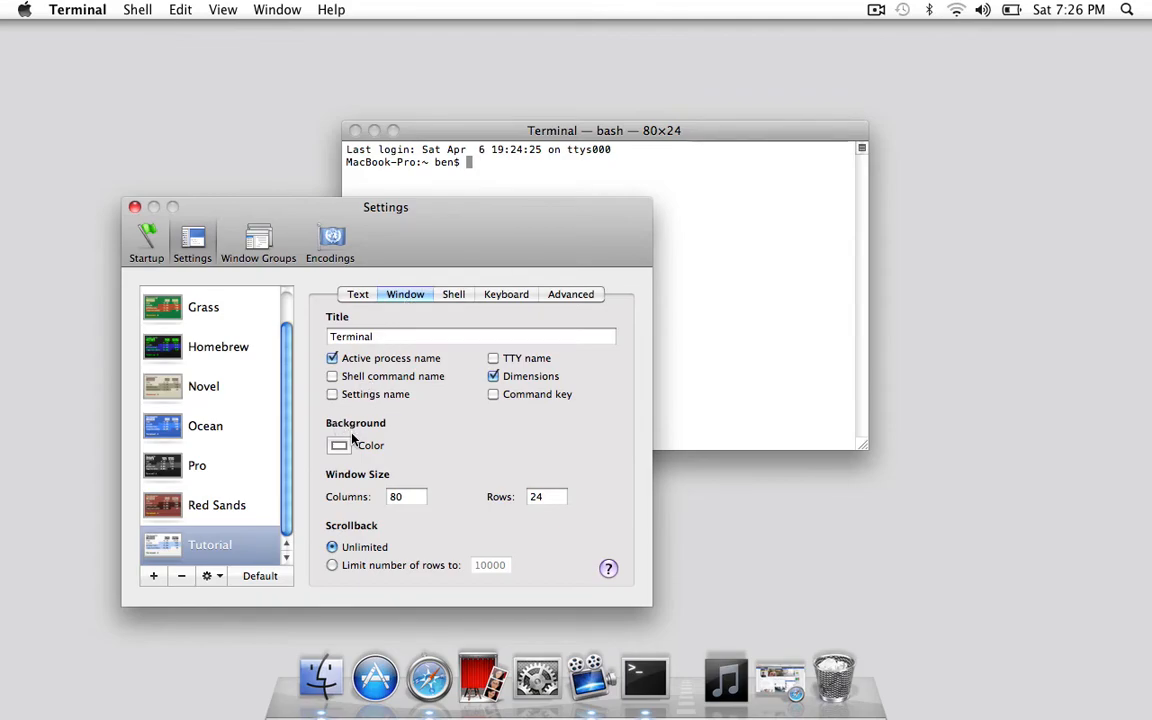
# Give Tutorial a black background with lowered opacity so it is translucent
pyautogui.click(339, 445)
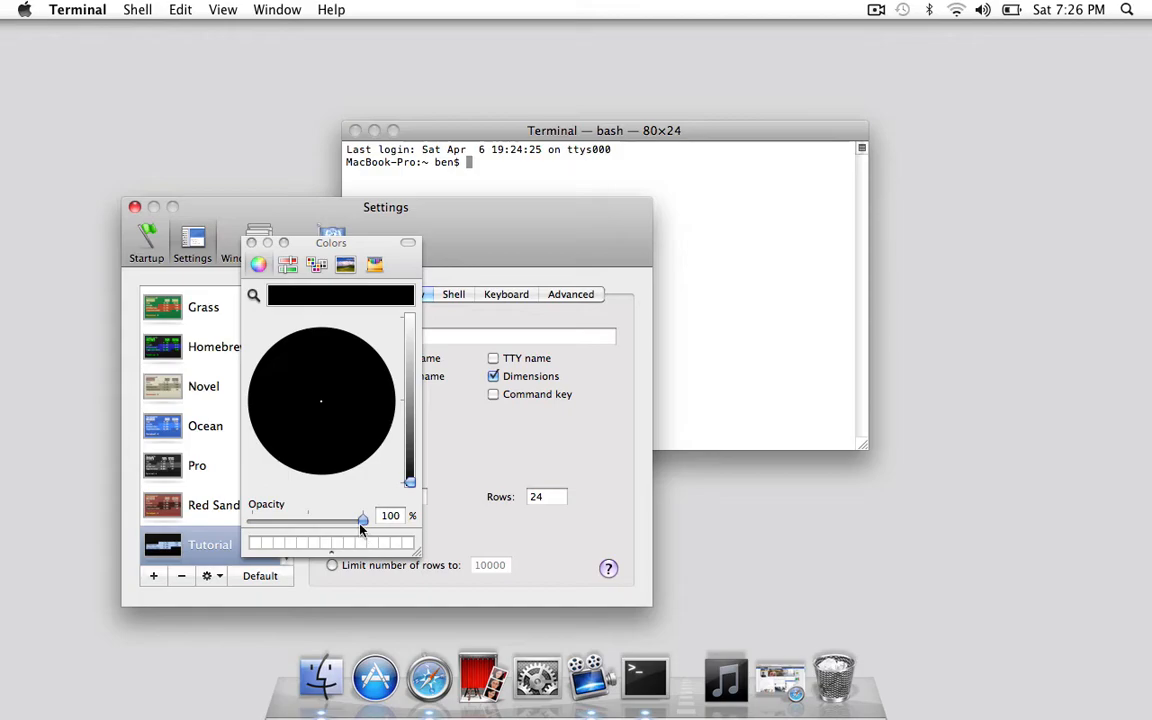
pyautogui.moveTo(362, 518); pyautogui.dragTo(302, 518)
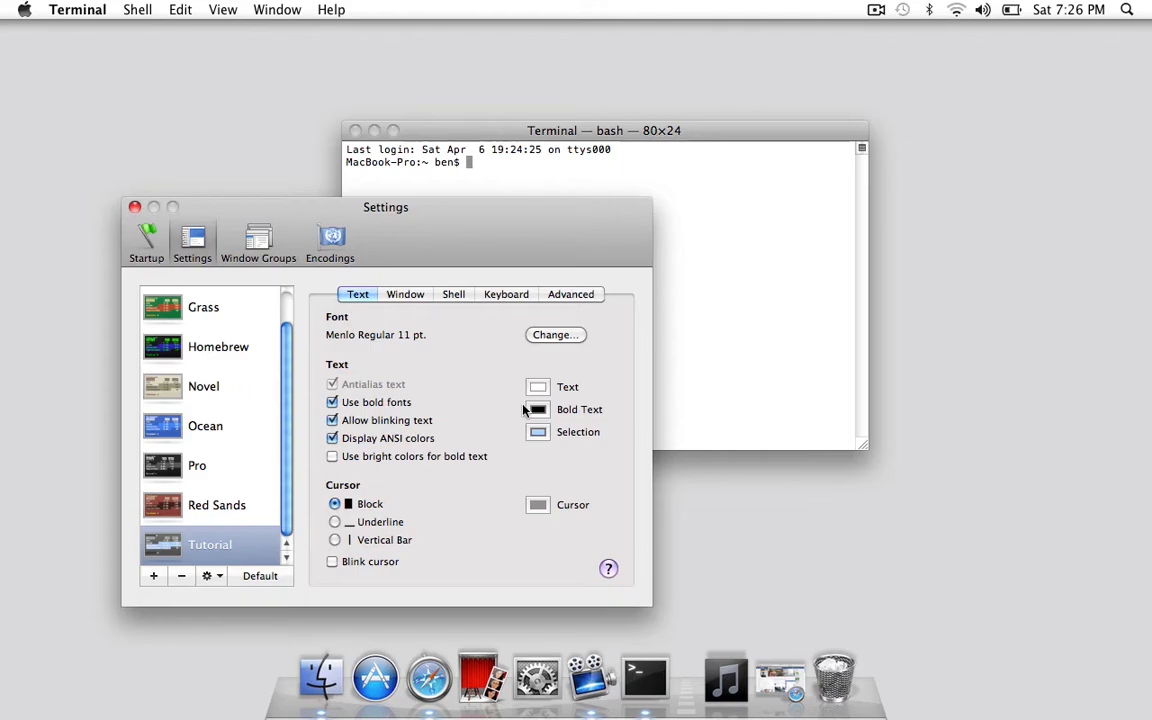
# Make bold text and selection colours white, use an underline cursor, and close Settings
pyautogui.click(537, 409)
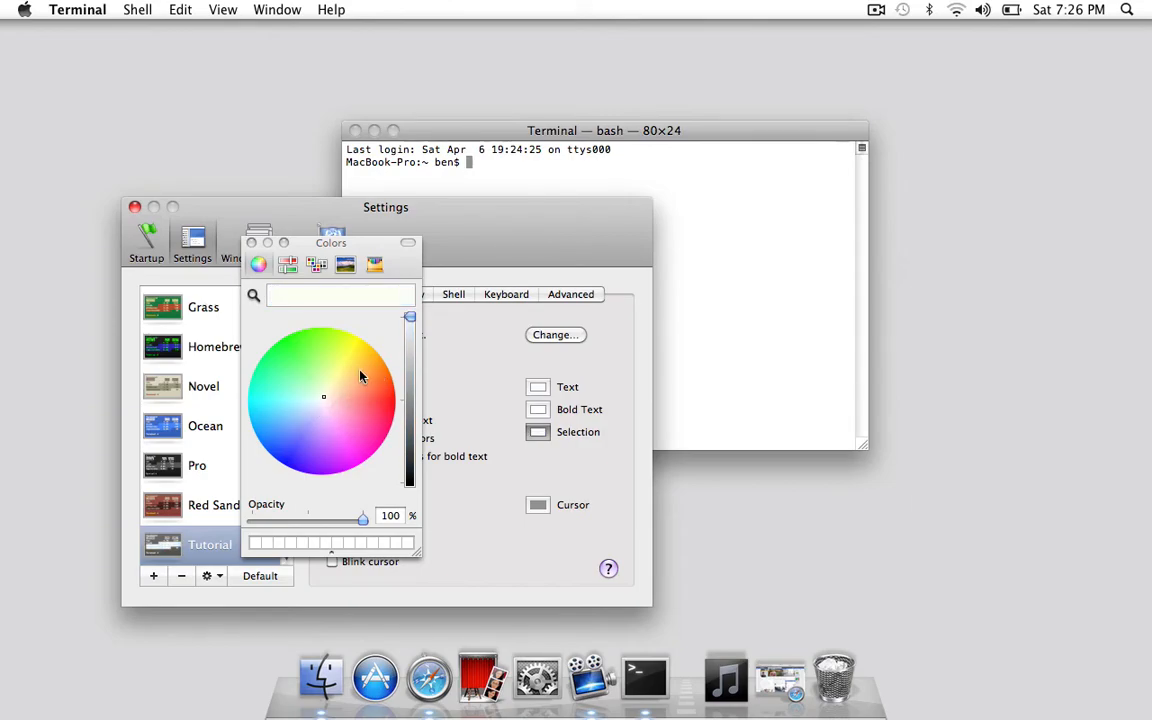
pyautogui.moveTo(409, 316); pyautogui.dragTo(411, 333)
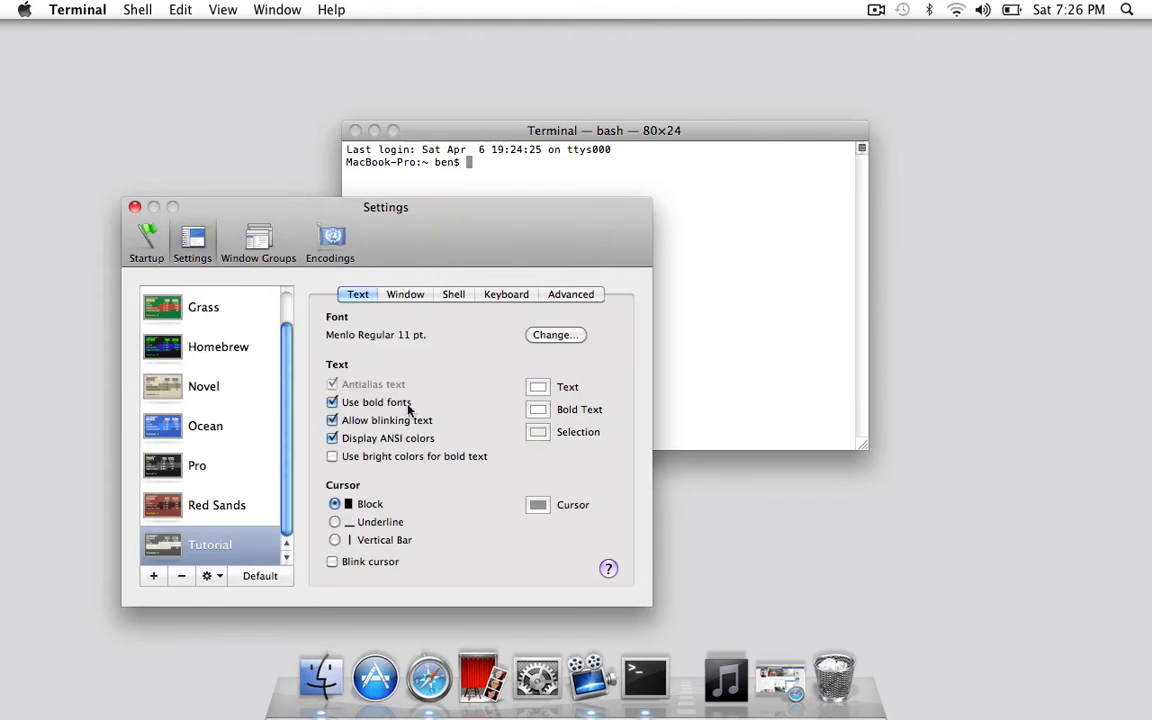
pyautogui.moveTo(352, 540)
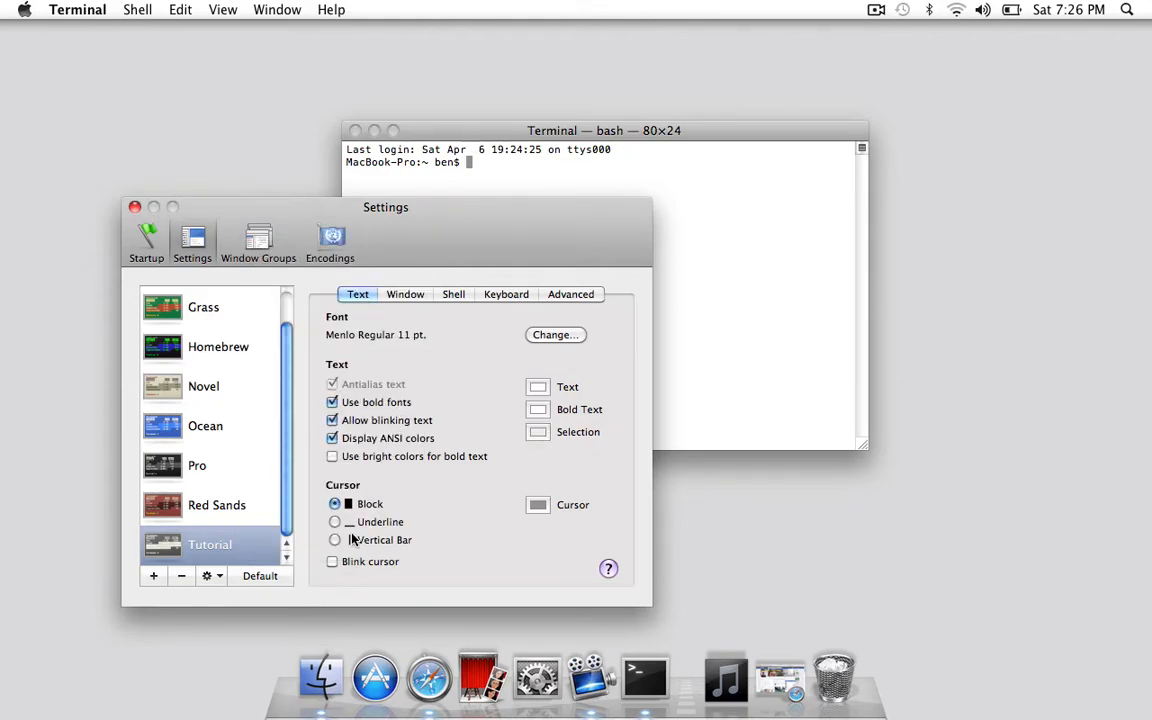
pyautogui.click(335, 521)
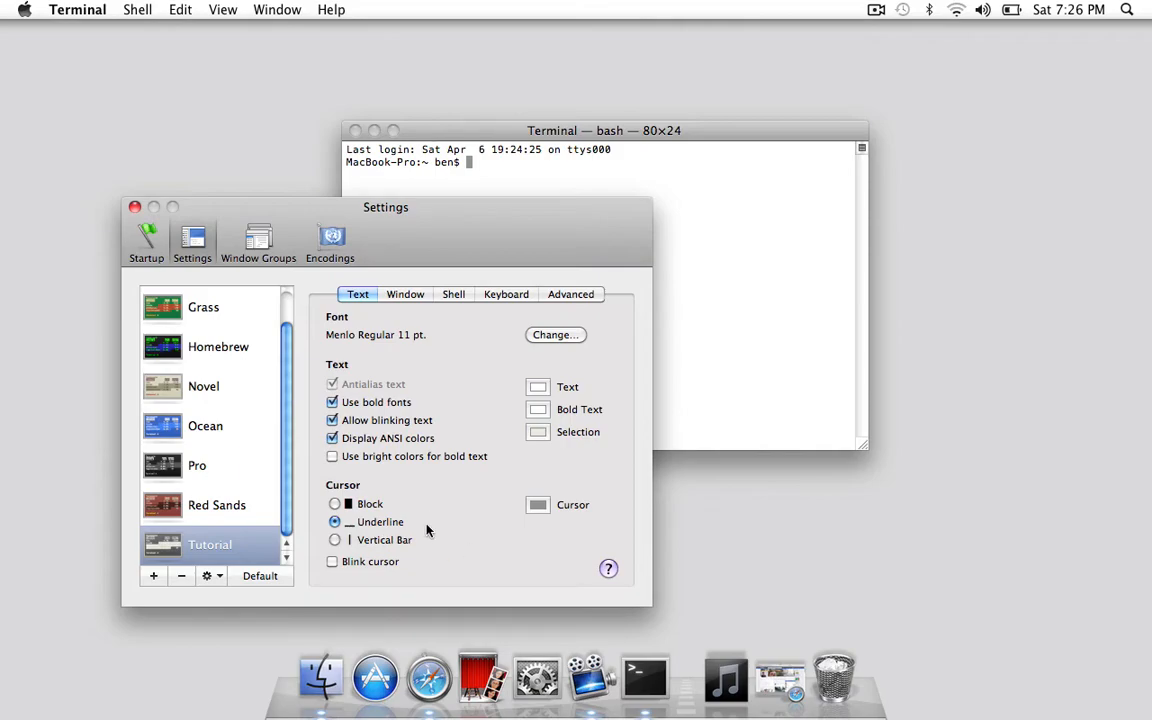
pyautogui.click(135, 207)
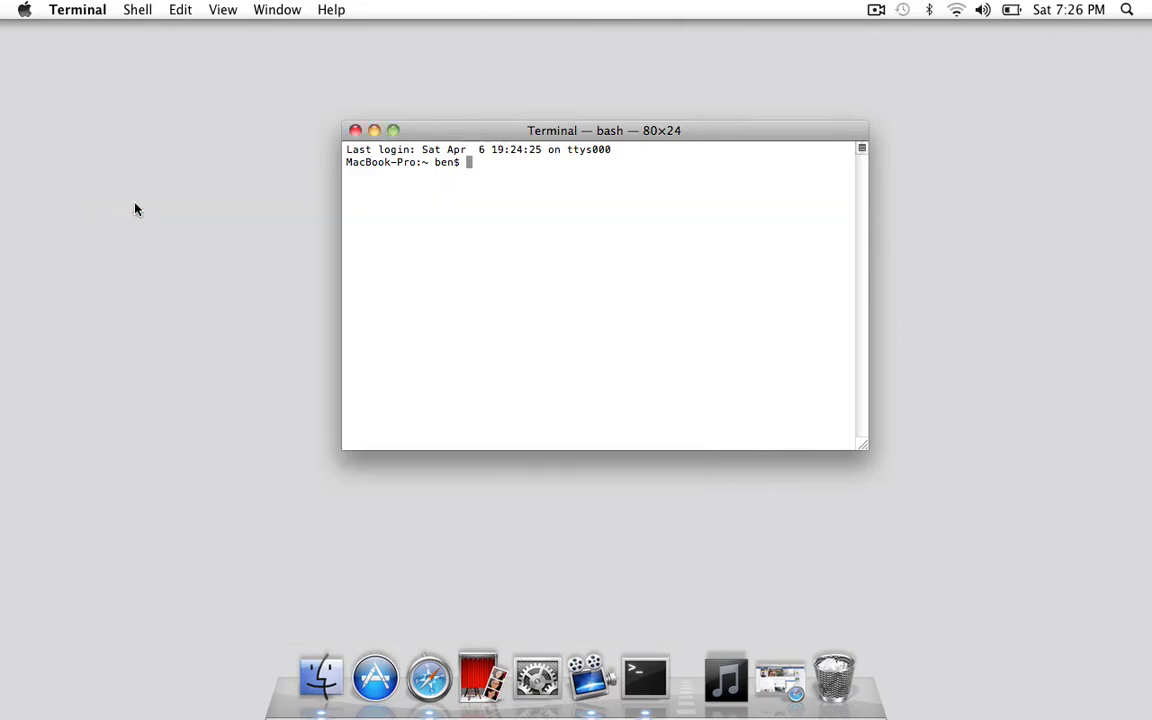
# Quit and relaunch Terminal, then list the profiles available for a new window
pyautogui.click(137, 9)
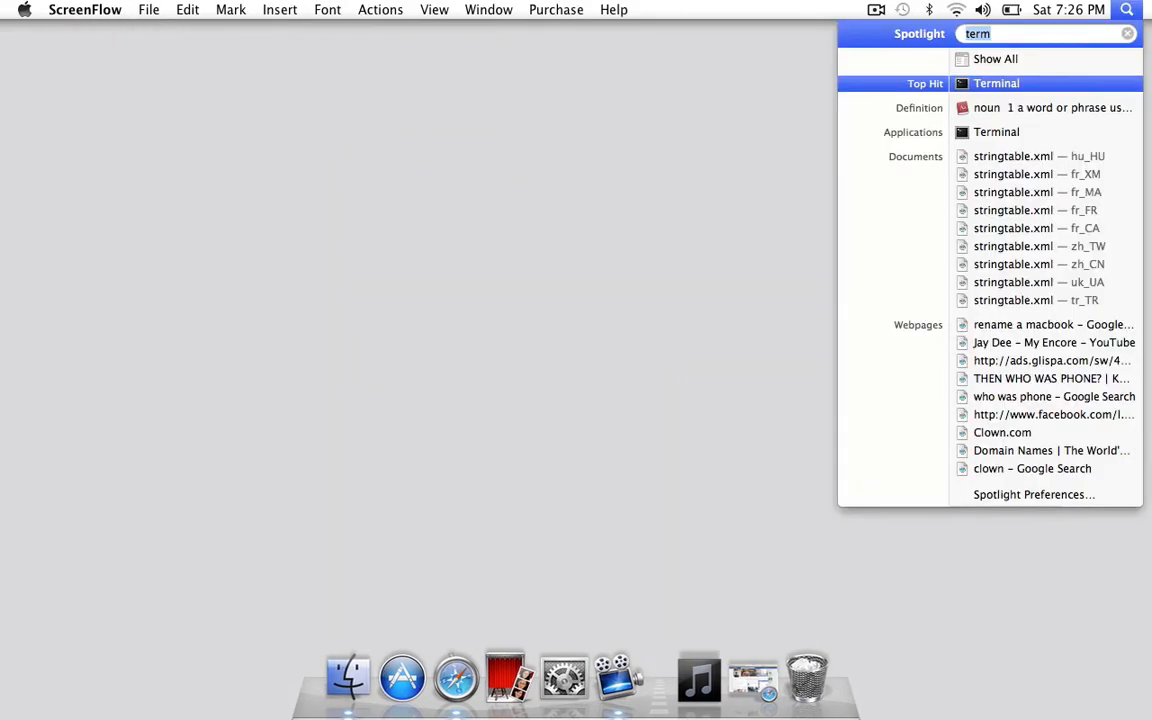
pyautogui.click(996, 83)
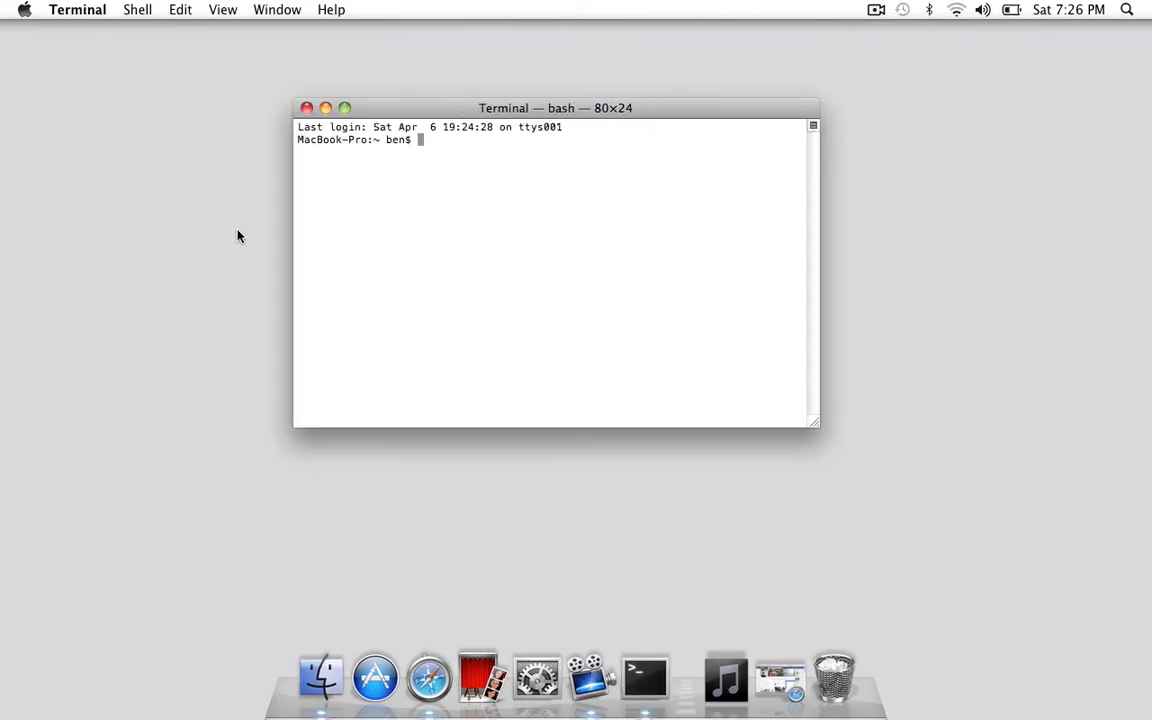
pyautogui.click(137, 9)
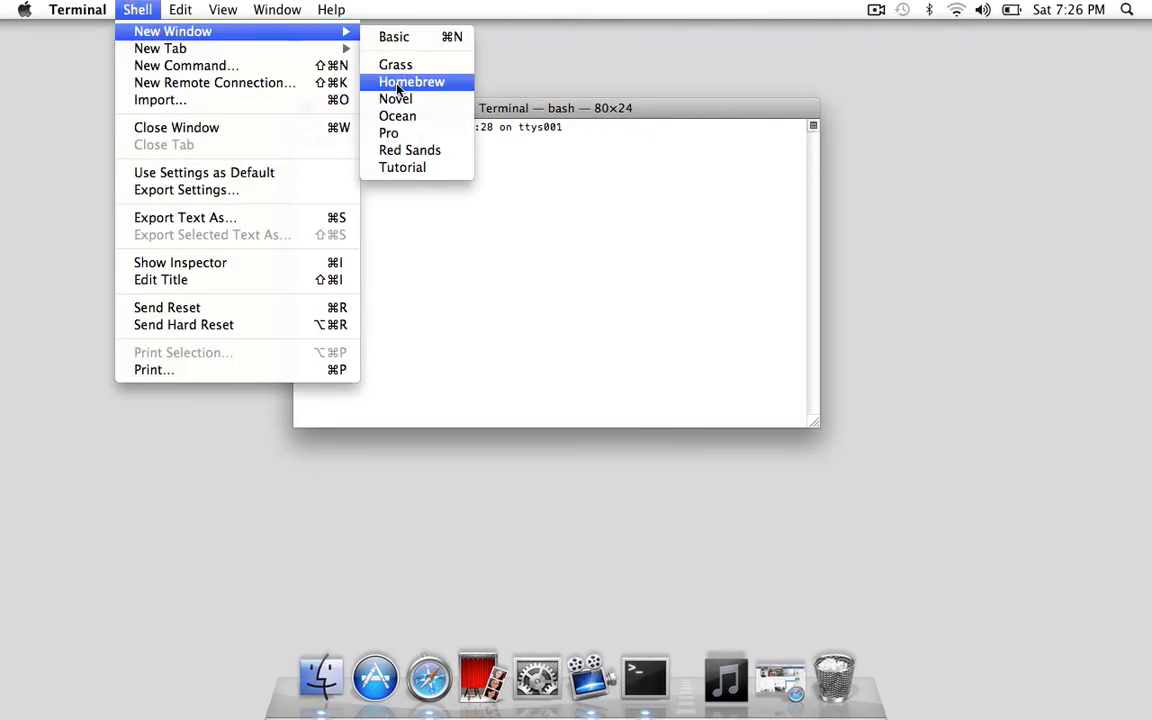
# Start a Tutorial-style window, close the old white one, and move the new window higher
pyautogui.click(411, 82)
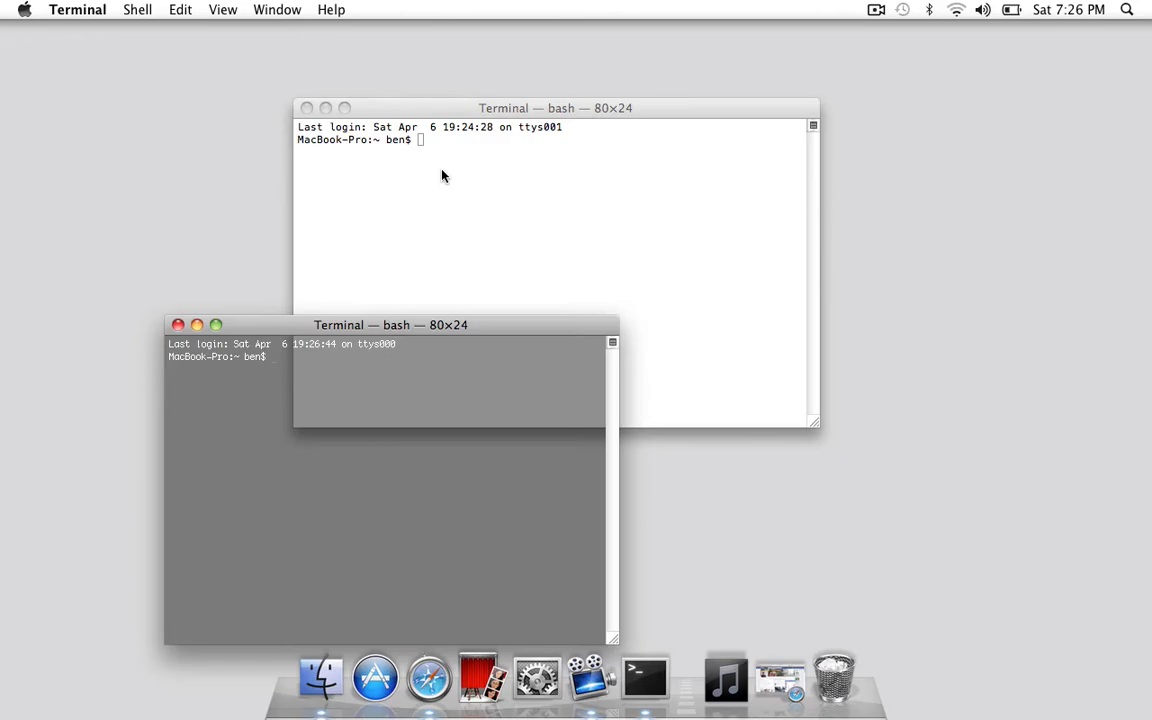
pyautogui.click(326, 108)
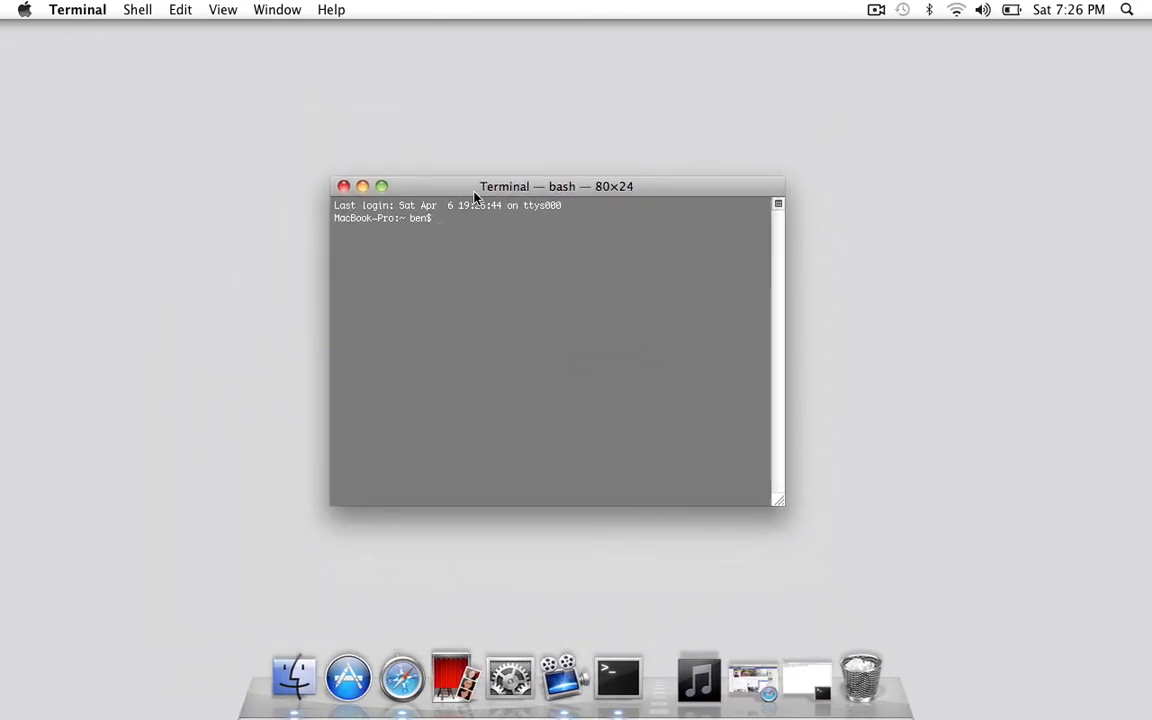
pyautogui.moveTo(556, 186); pyautogui.dragTo(532, 125)
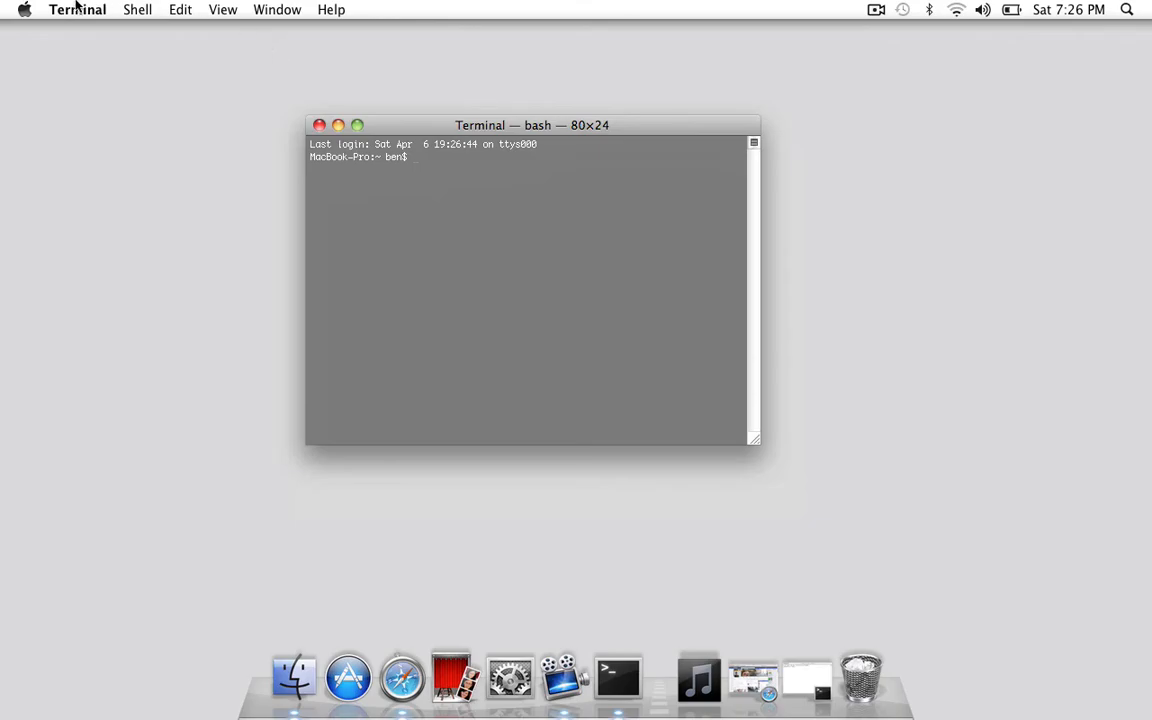
pyautogui.moveTo(137, 9)
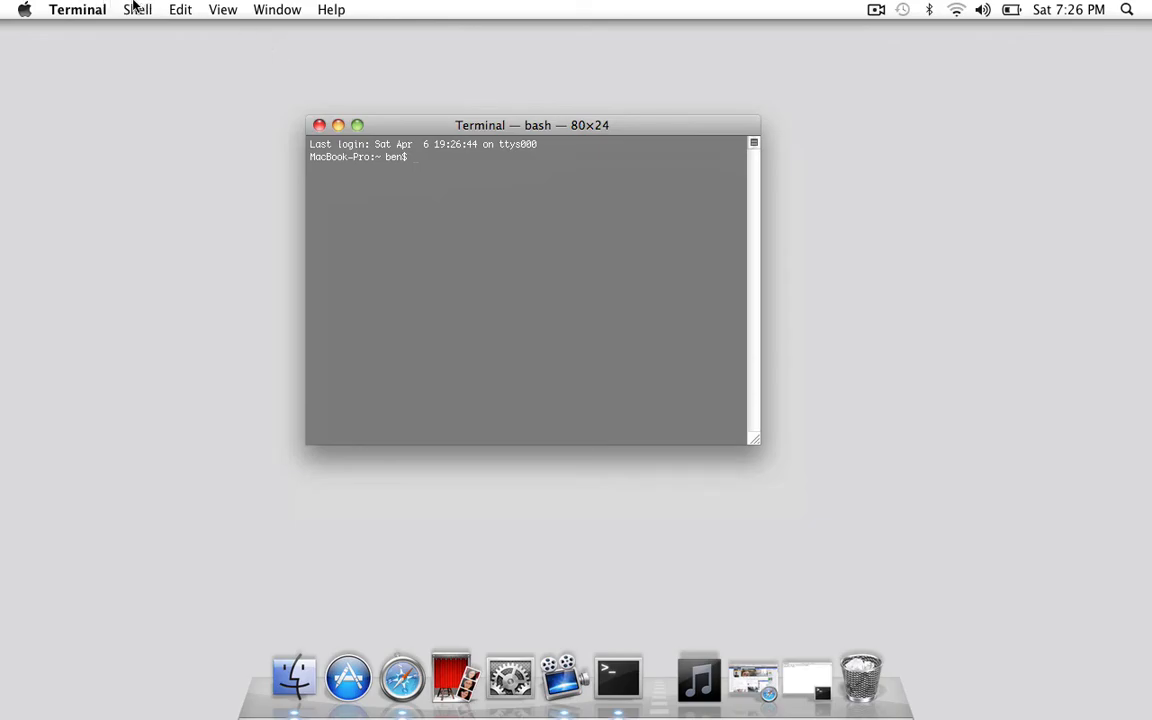
pyautogui.moveTo(140, 10)
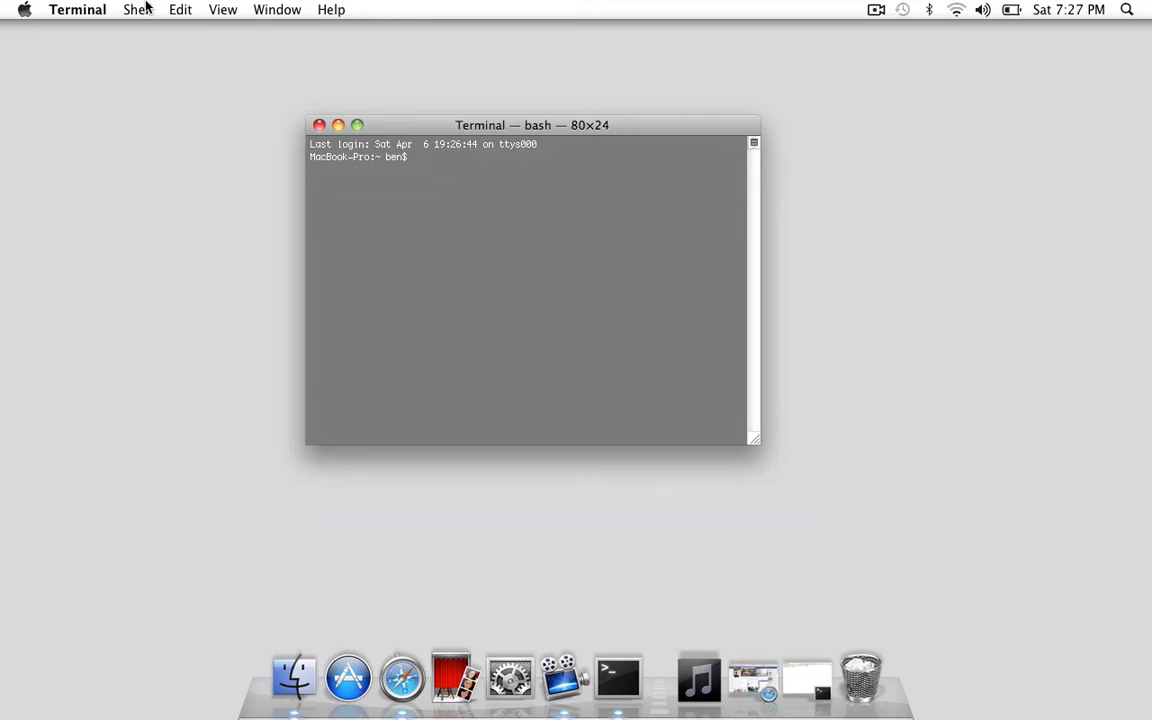
# Make the Tutorial profile the default for new Terminal windows
pyautogui.click(77, 9)
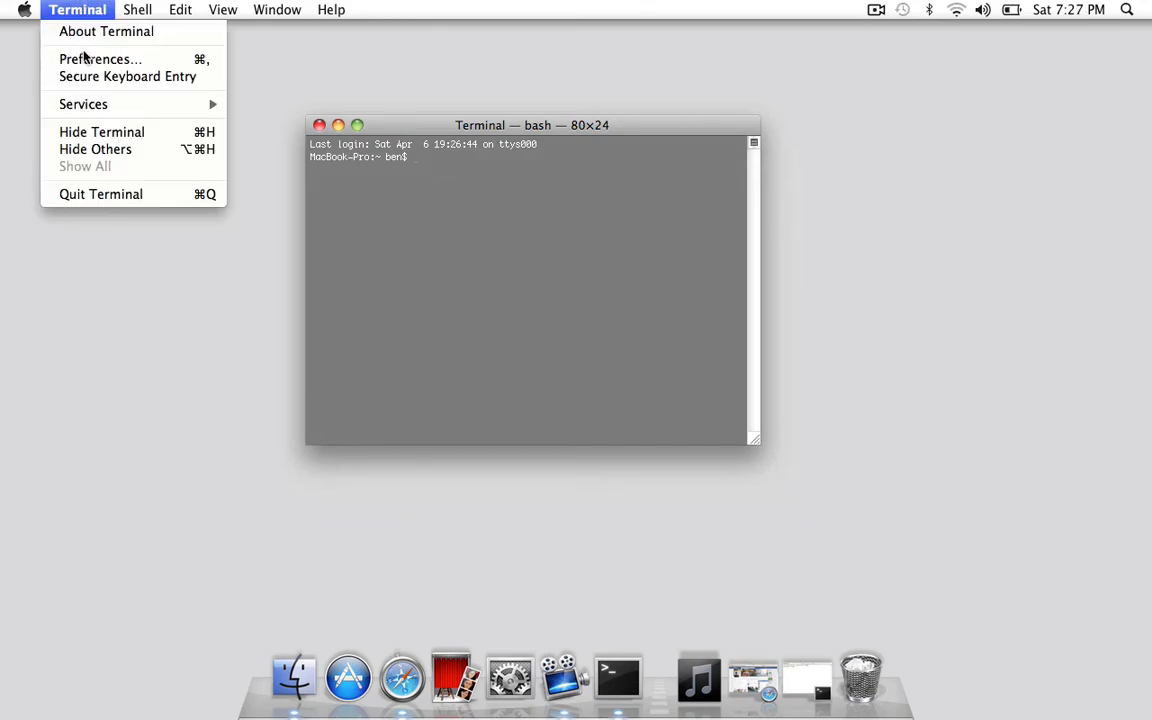
pyautogui.click(100, 59)
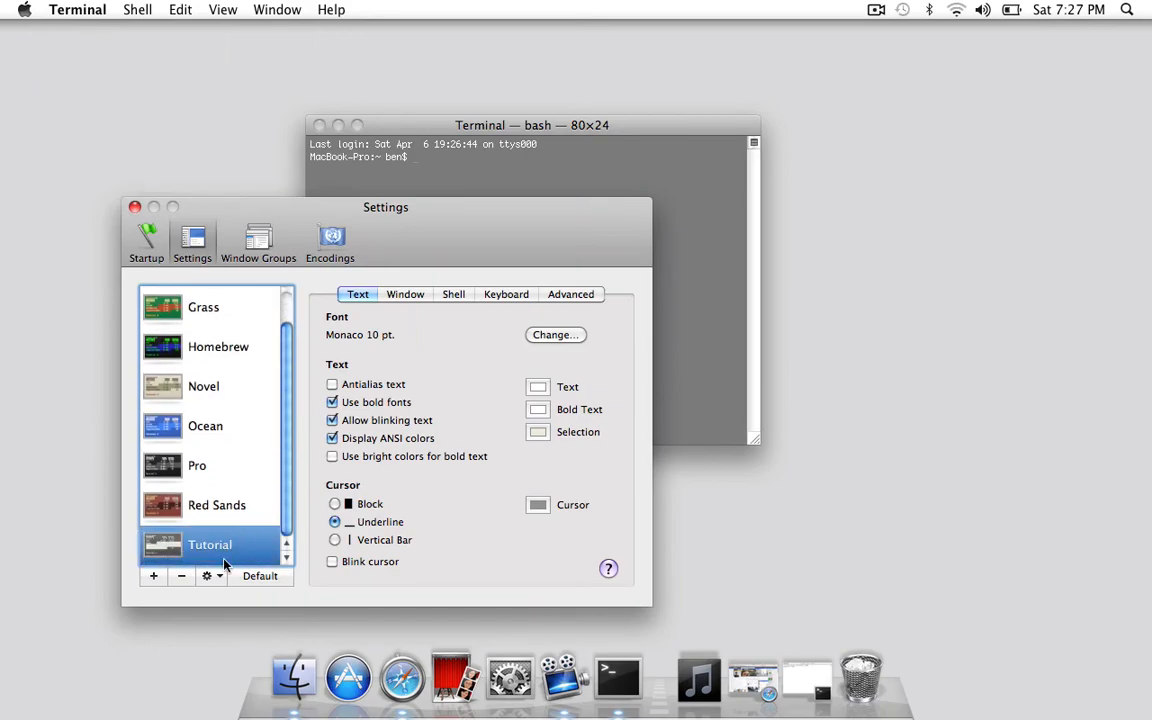
pyautogui.click(259, 575)
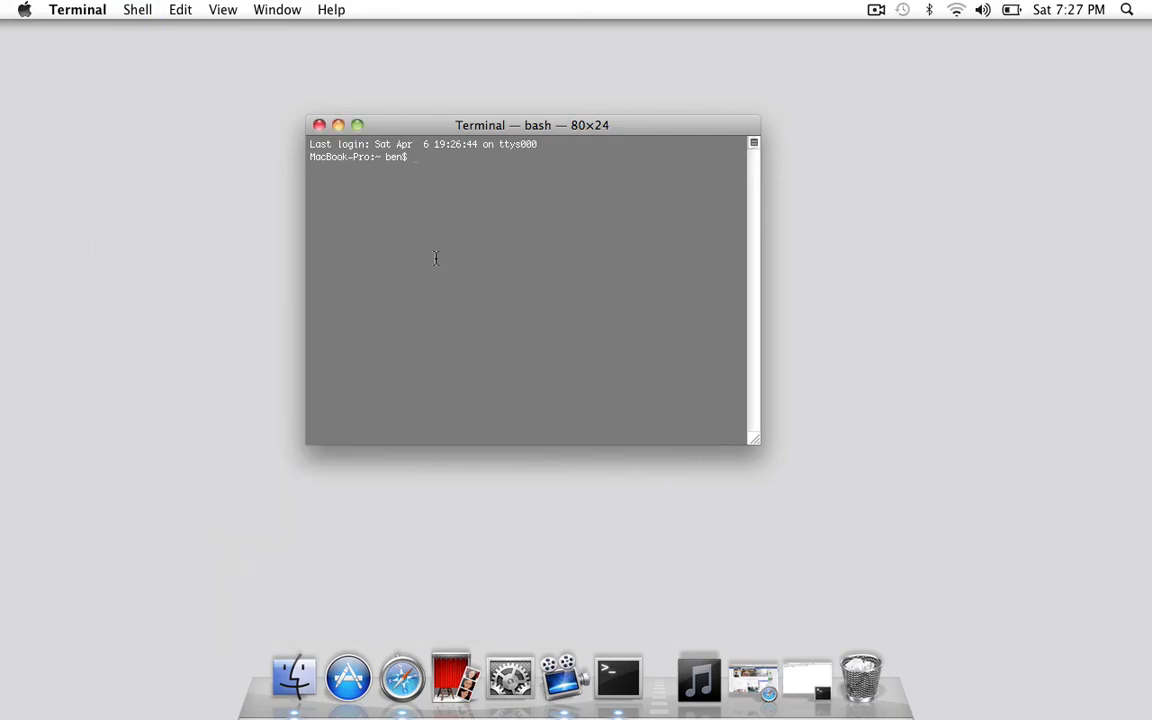
# Relaunch Terminal via Spotlight ('term') so it starts in a Tutorial window
pyautogui.write('term')
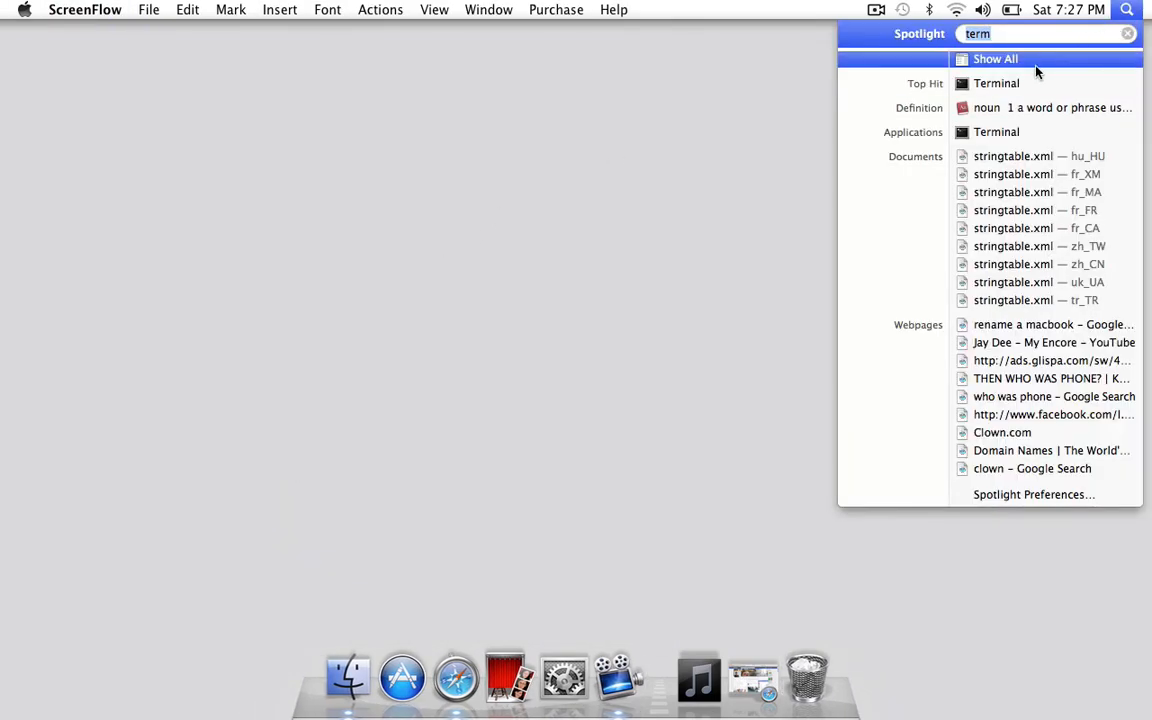
pyautogui.click(996, 83)
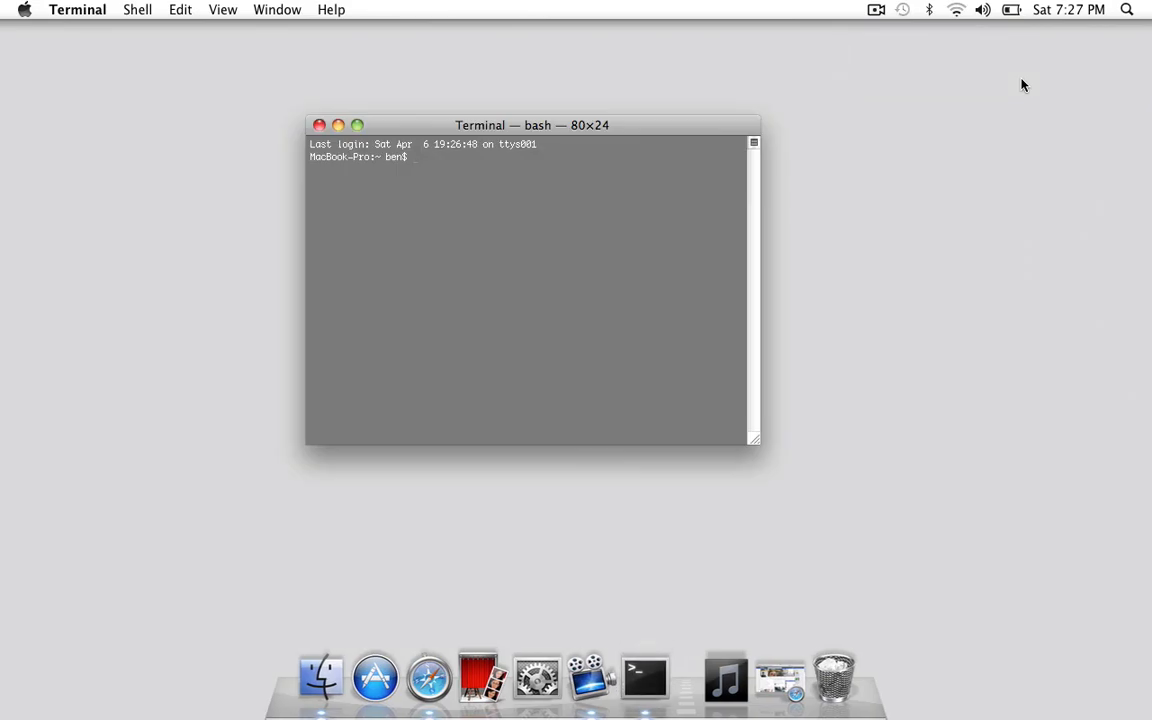